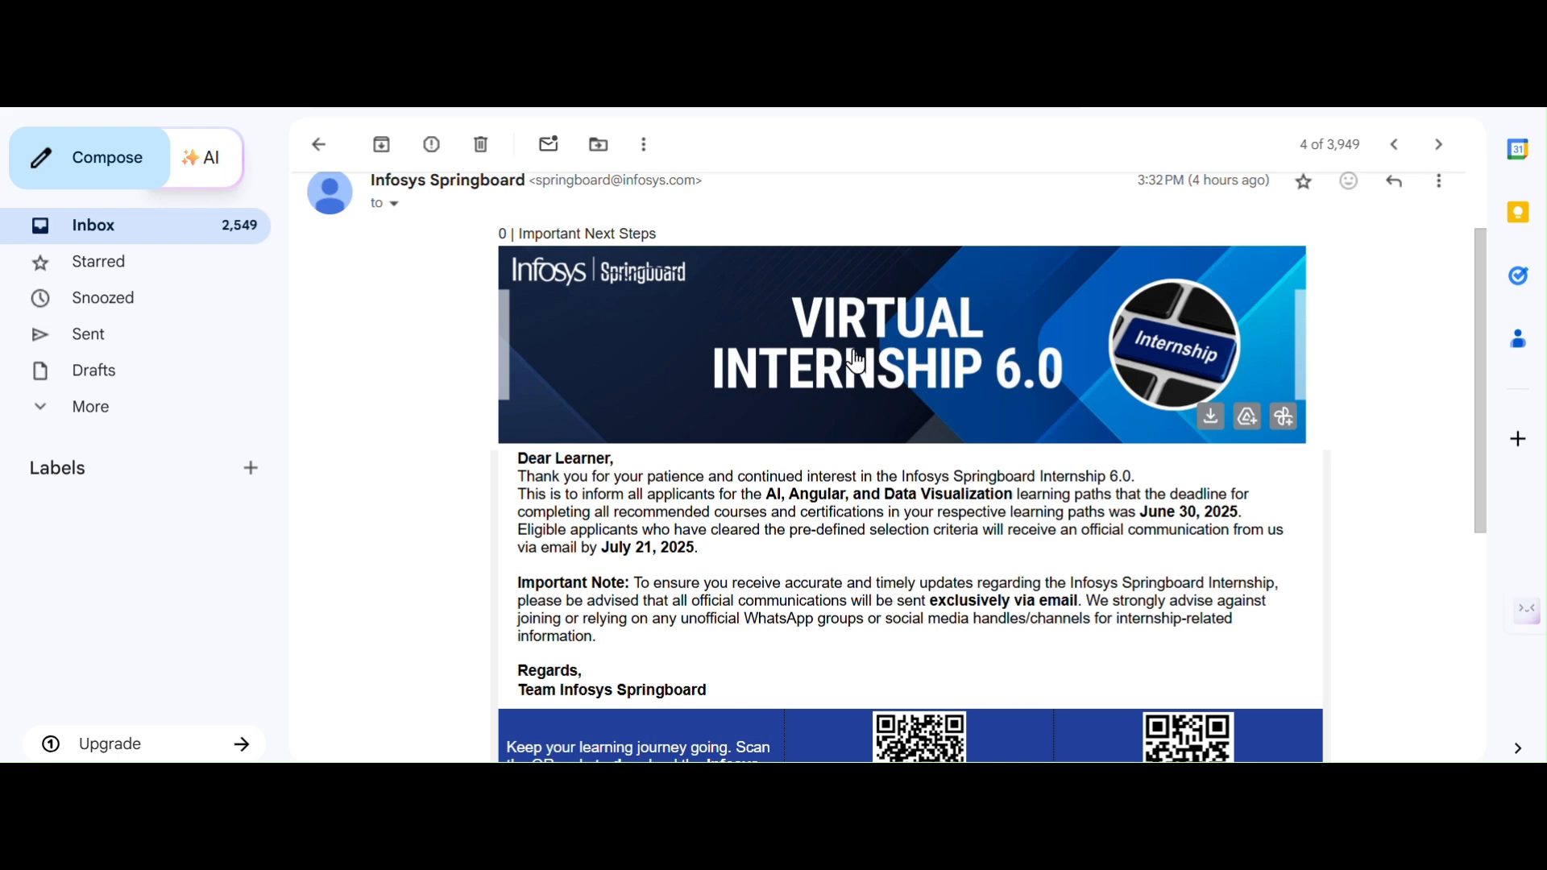
mouse_move(936, 485)
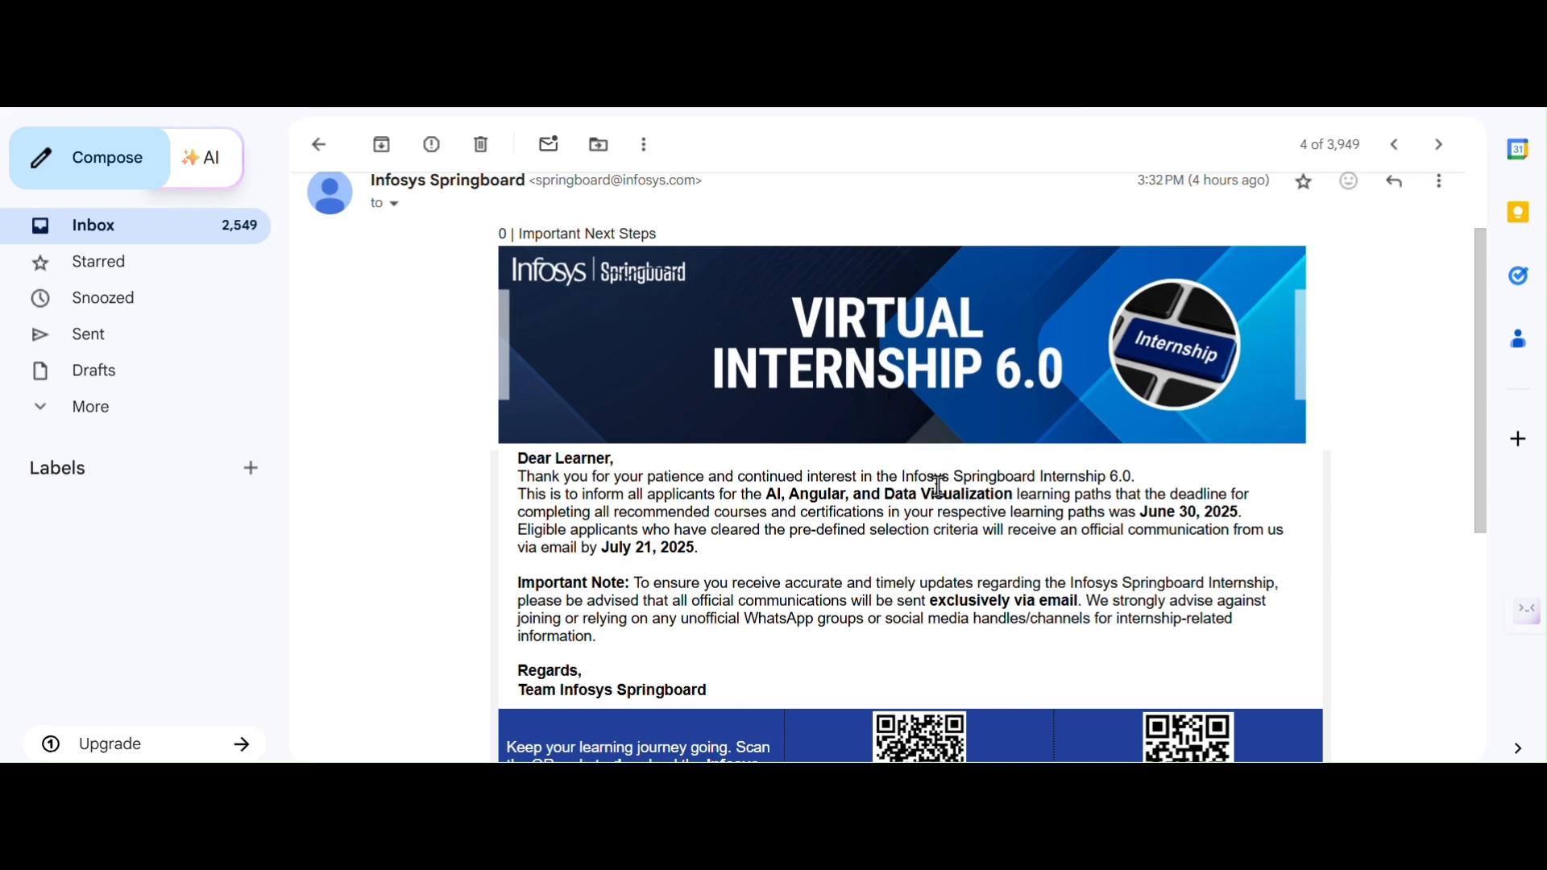
Scroll through the Infosys Springboard email from header to greeting to locate the thank-you line.
scroll(down, 3)
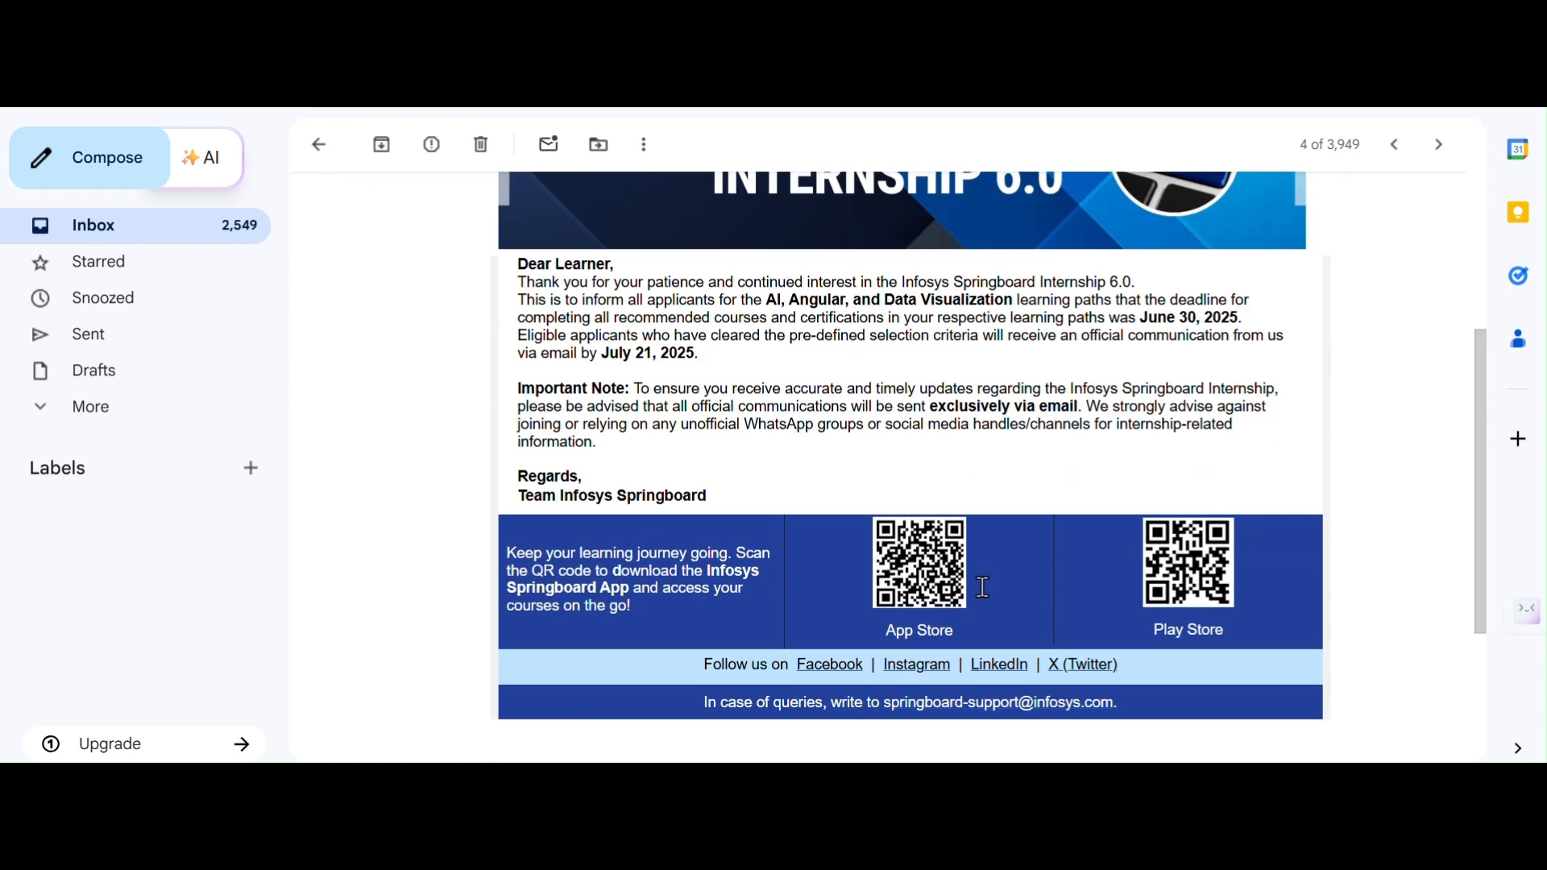
scroll(down, 3)
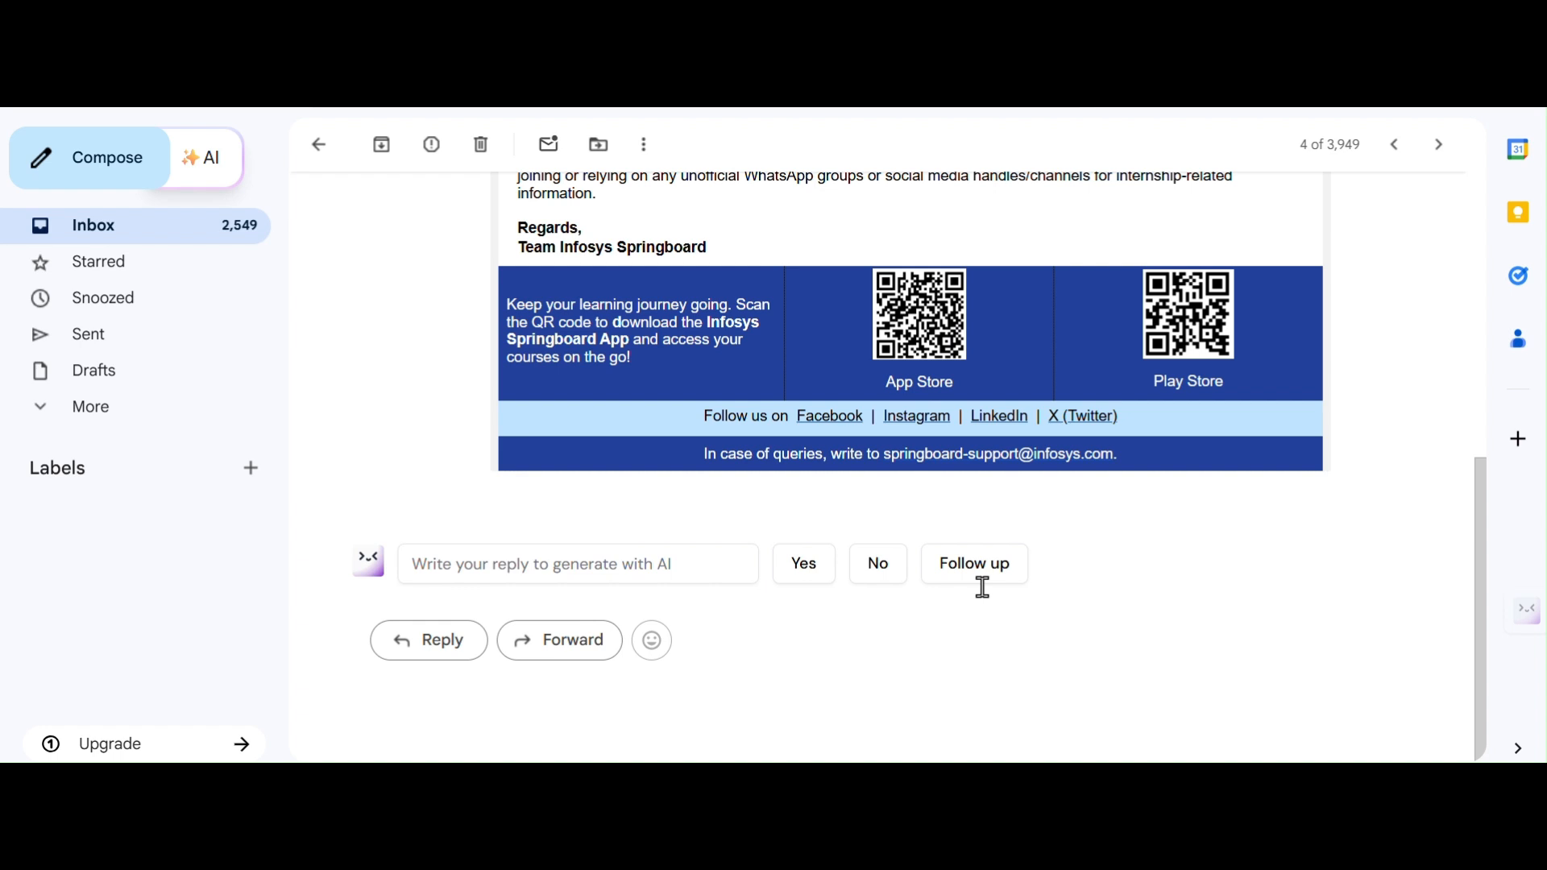
mouse_move(907, 487)
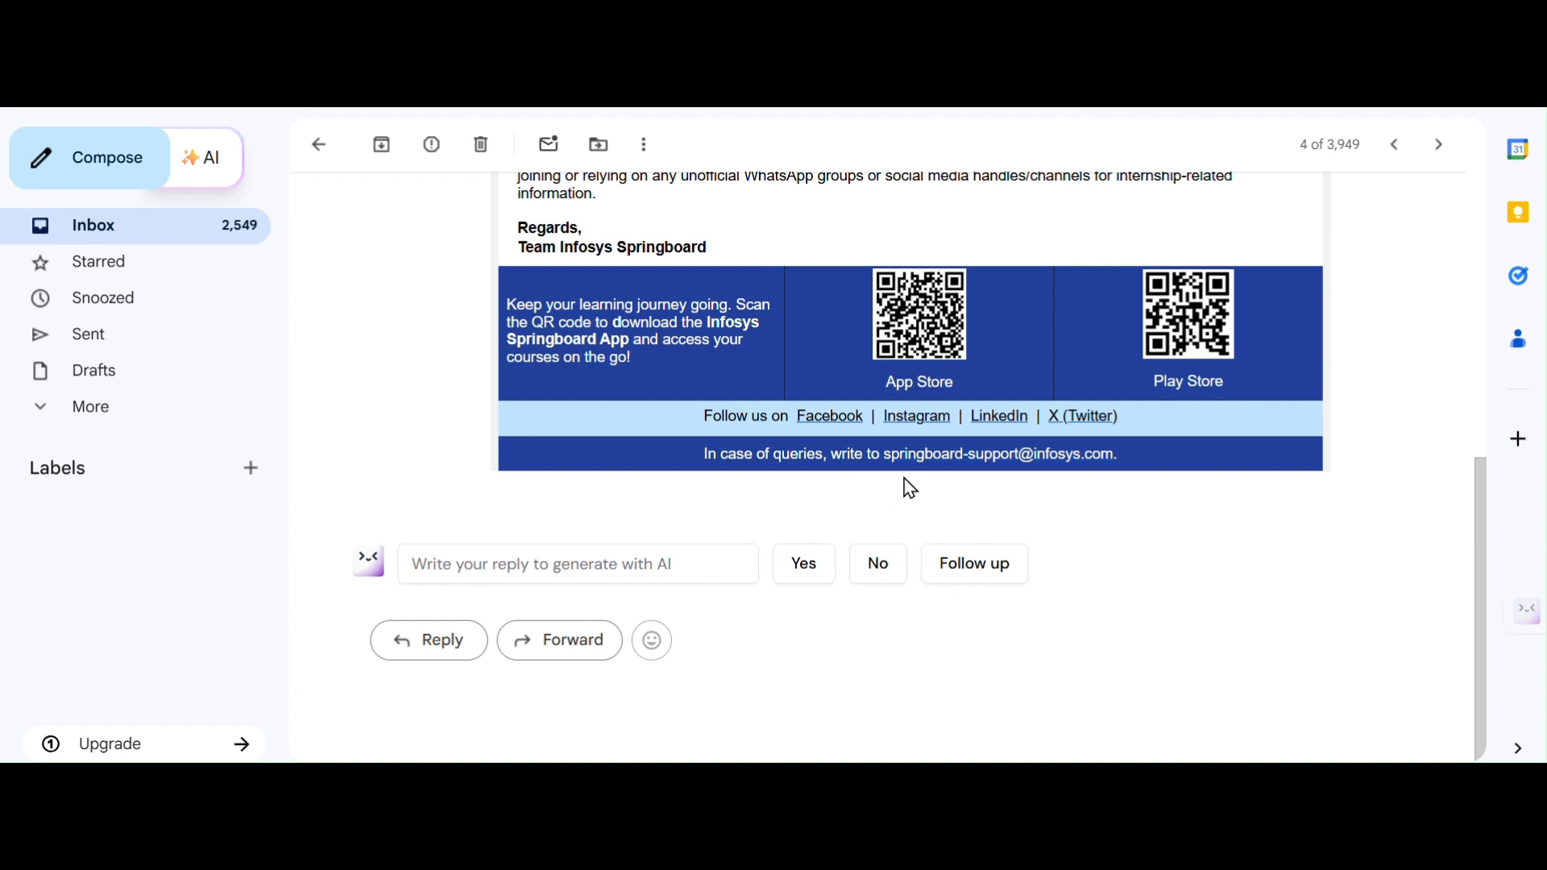
scroll(up, 3)
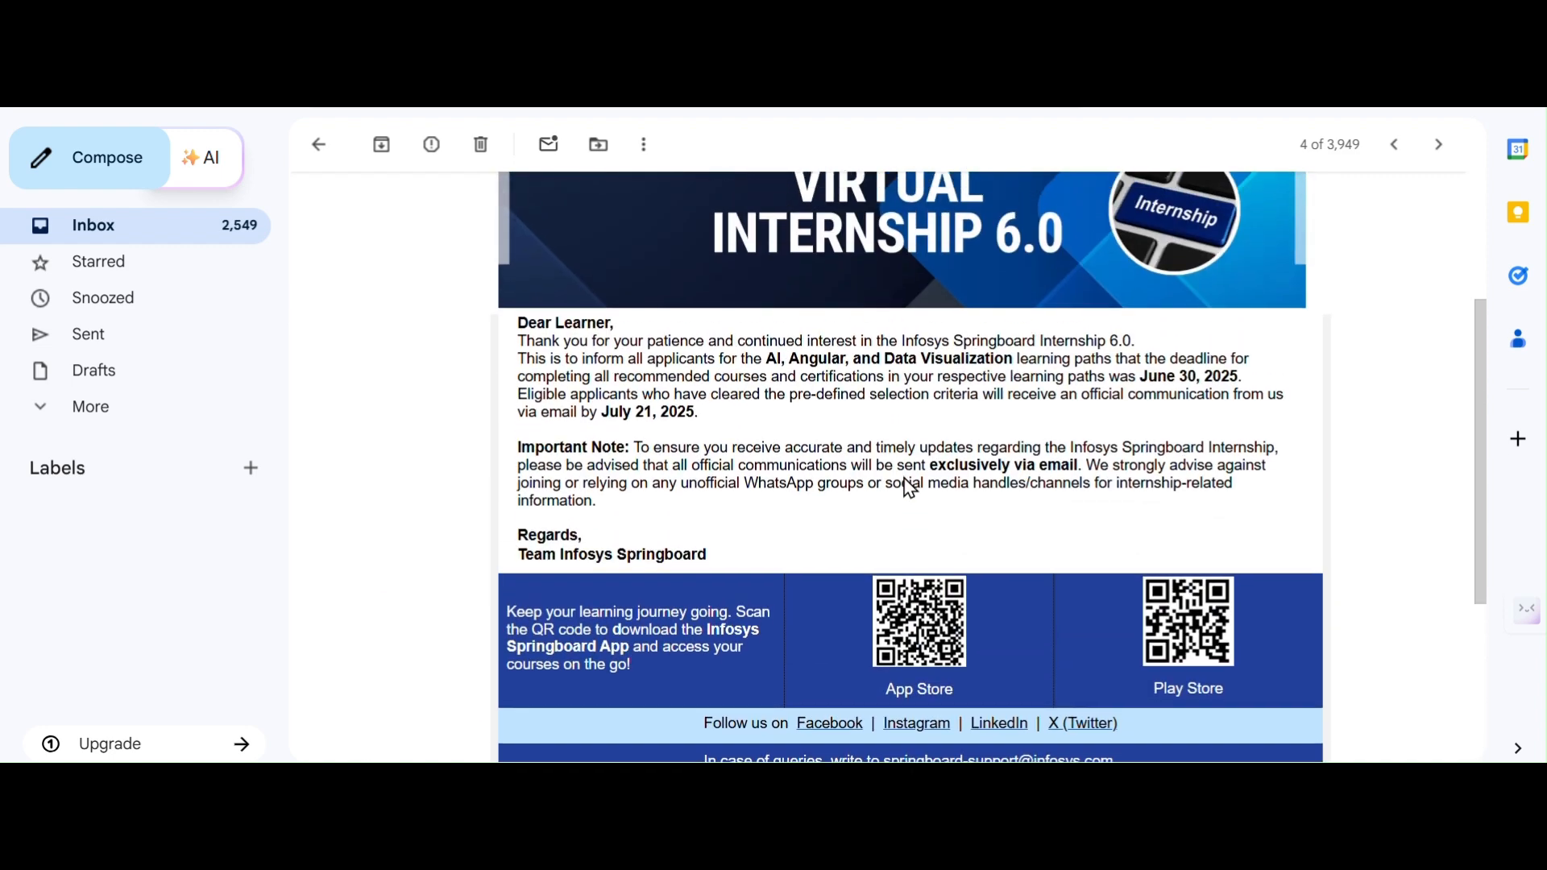
scroll(up, 3)
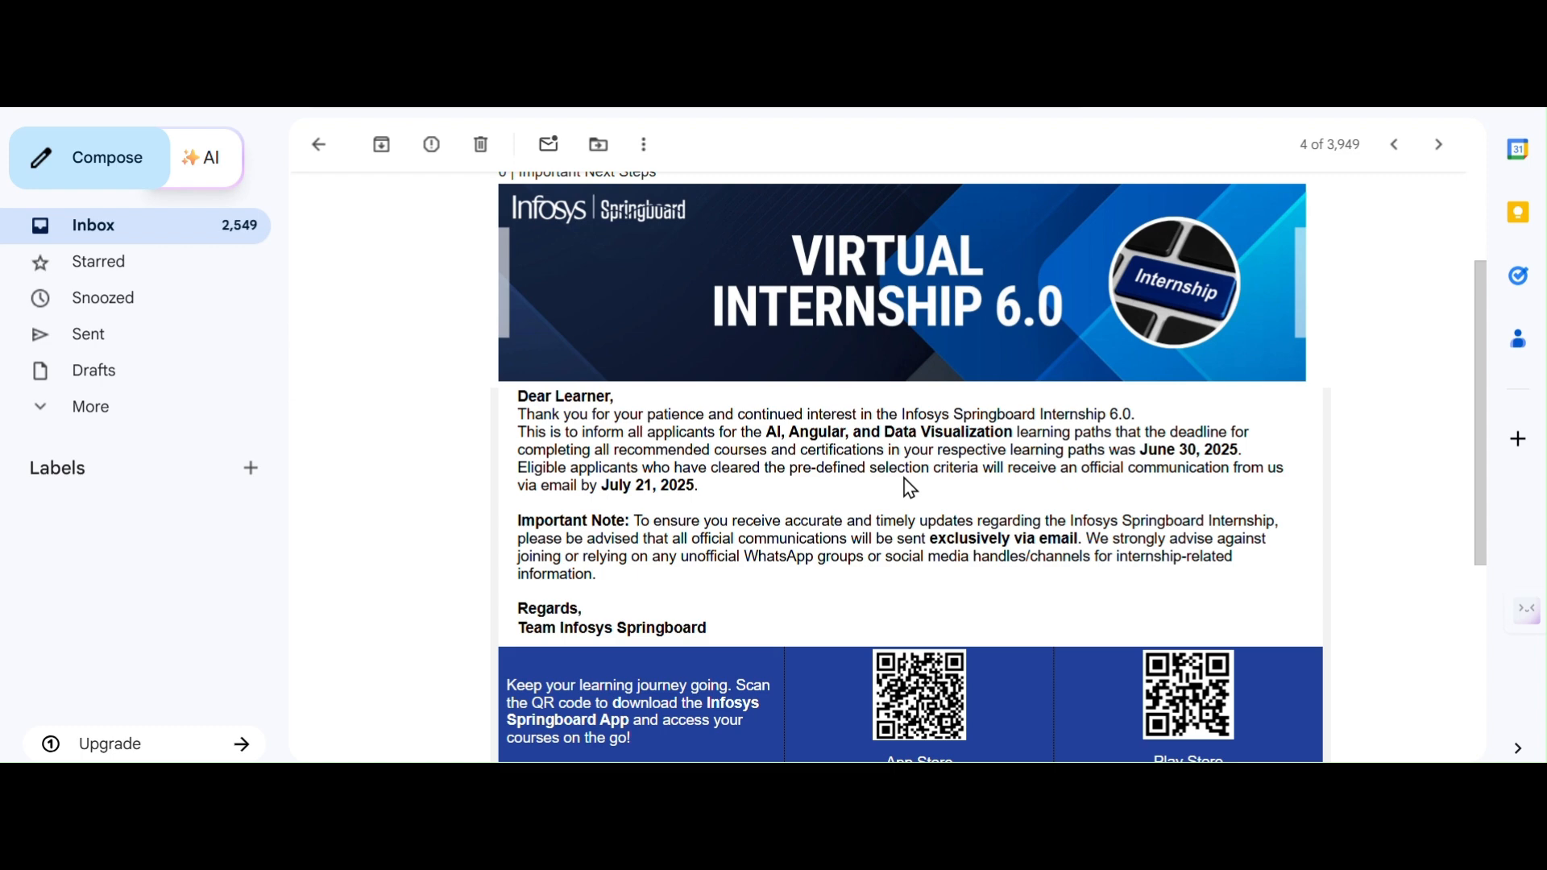
scroll(up, 3)
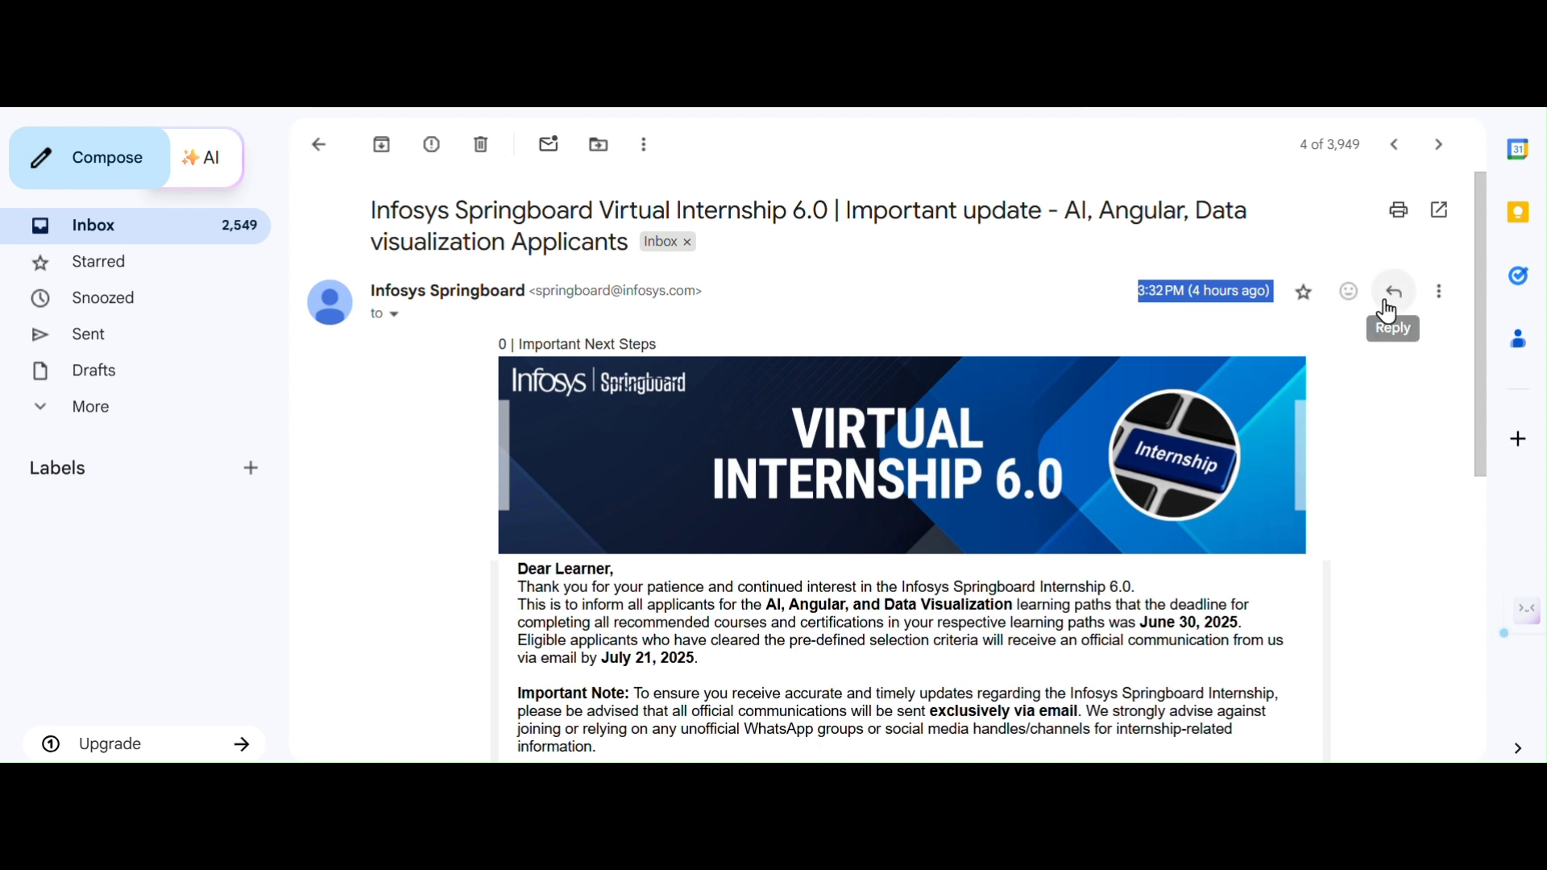
mouse_move(1053, 303)
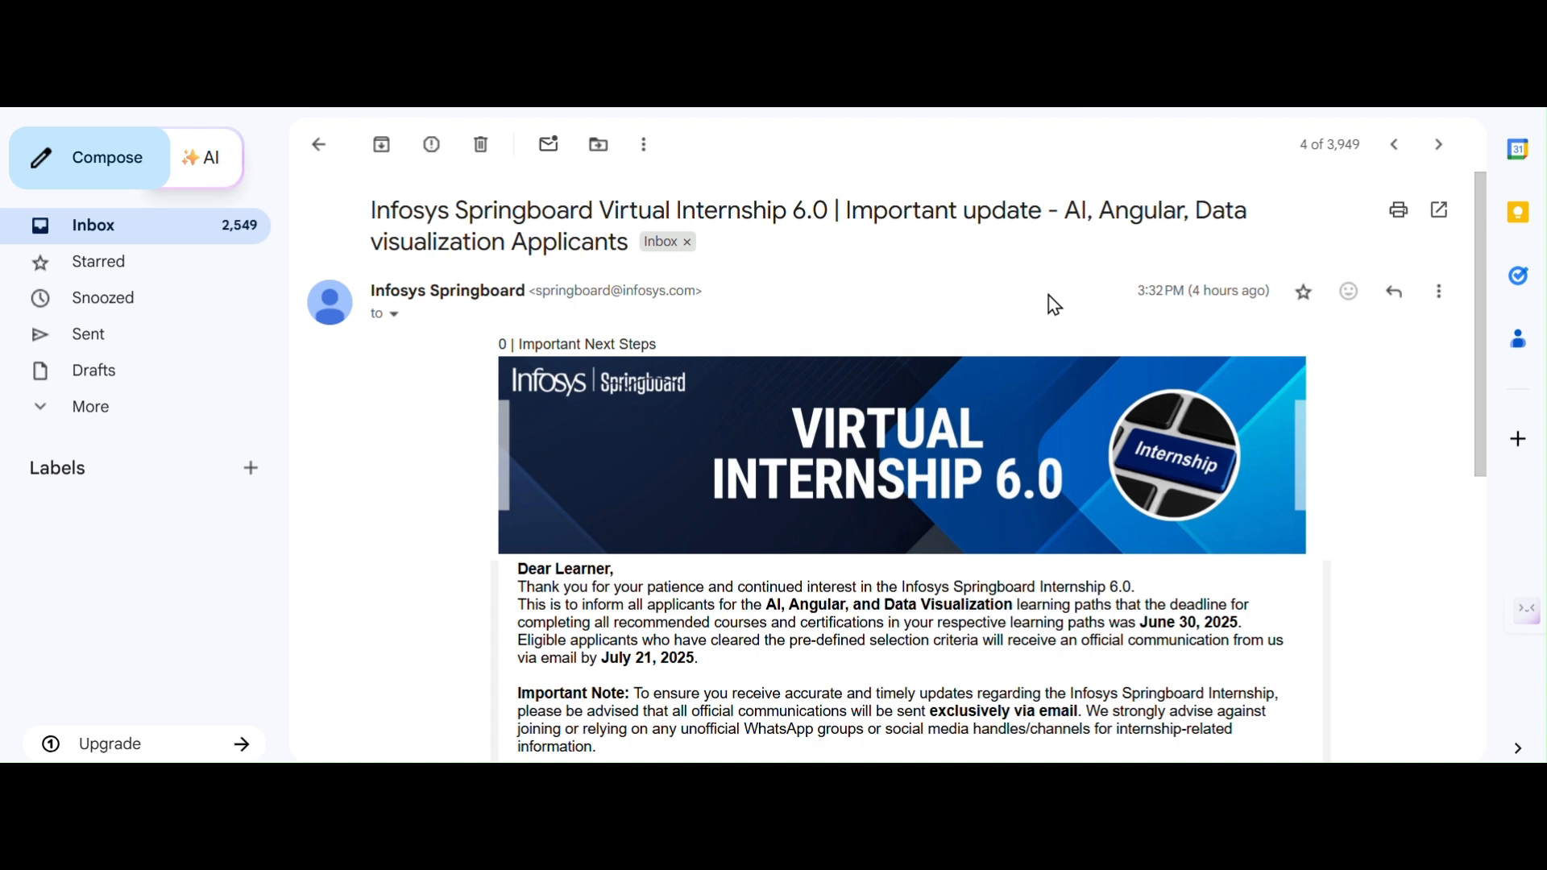
scroll(down, 3)
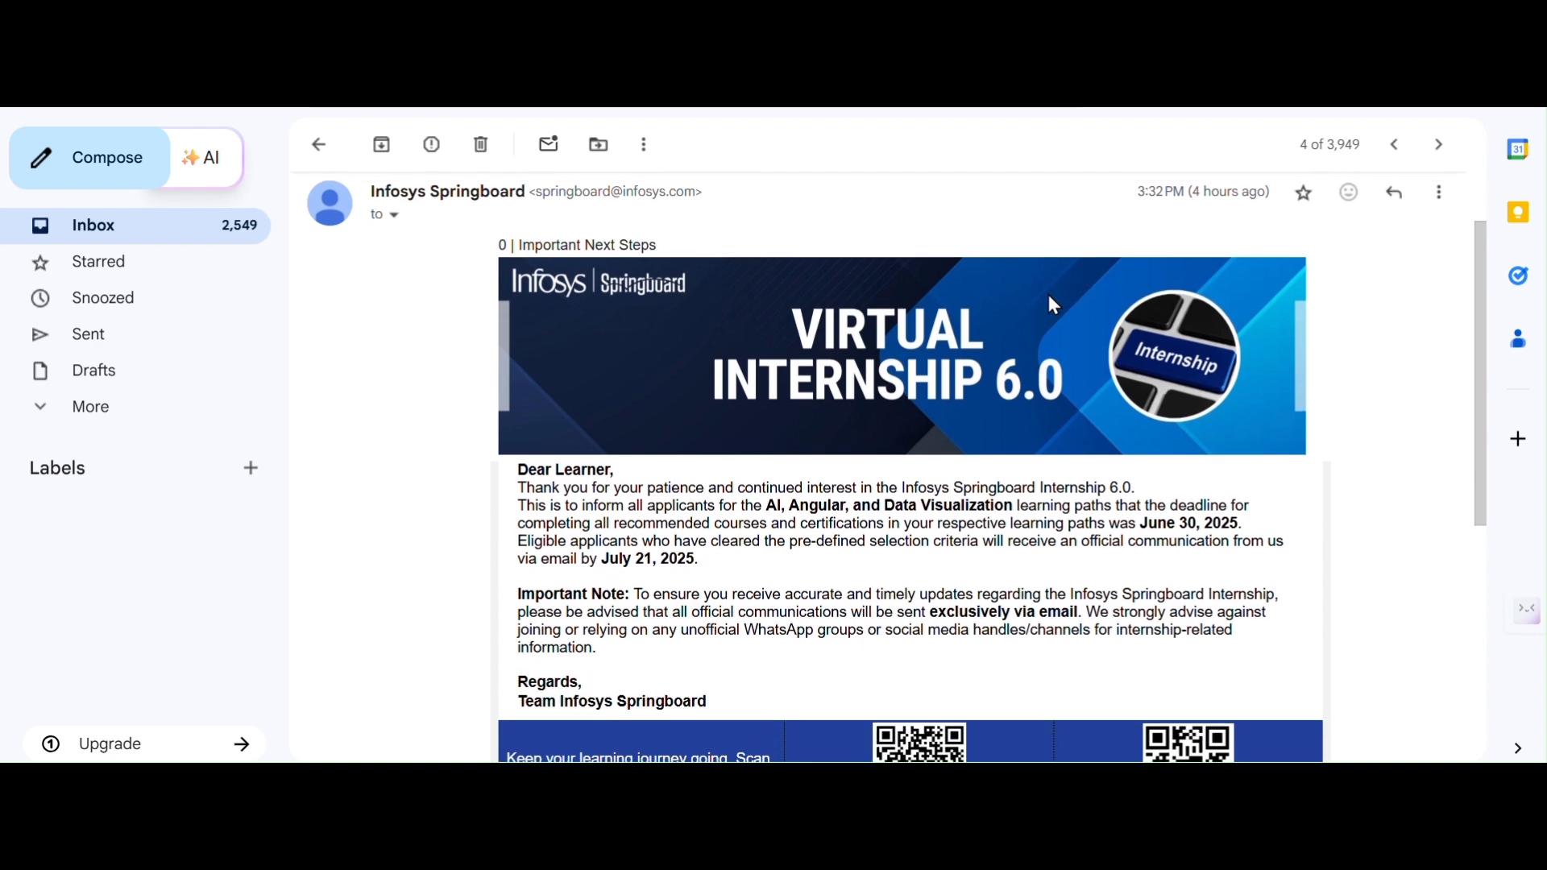
scroll(down, 3)
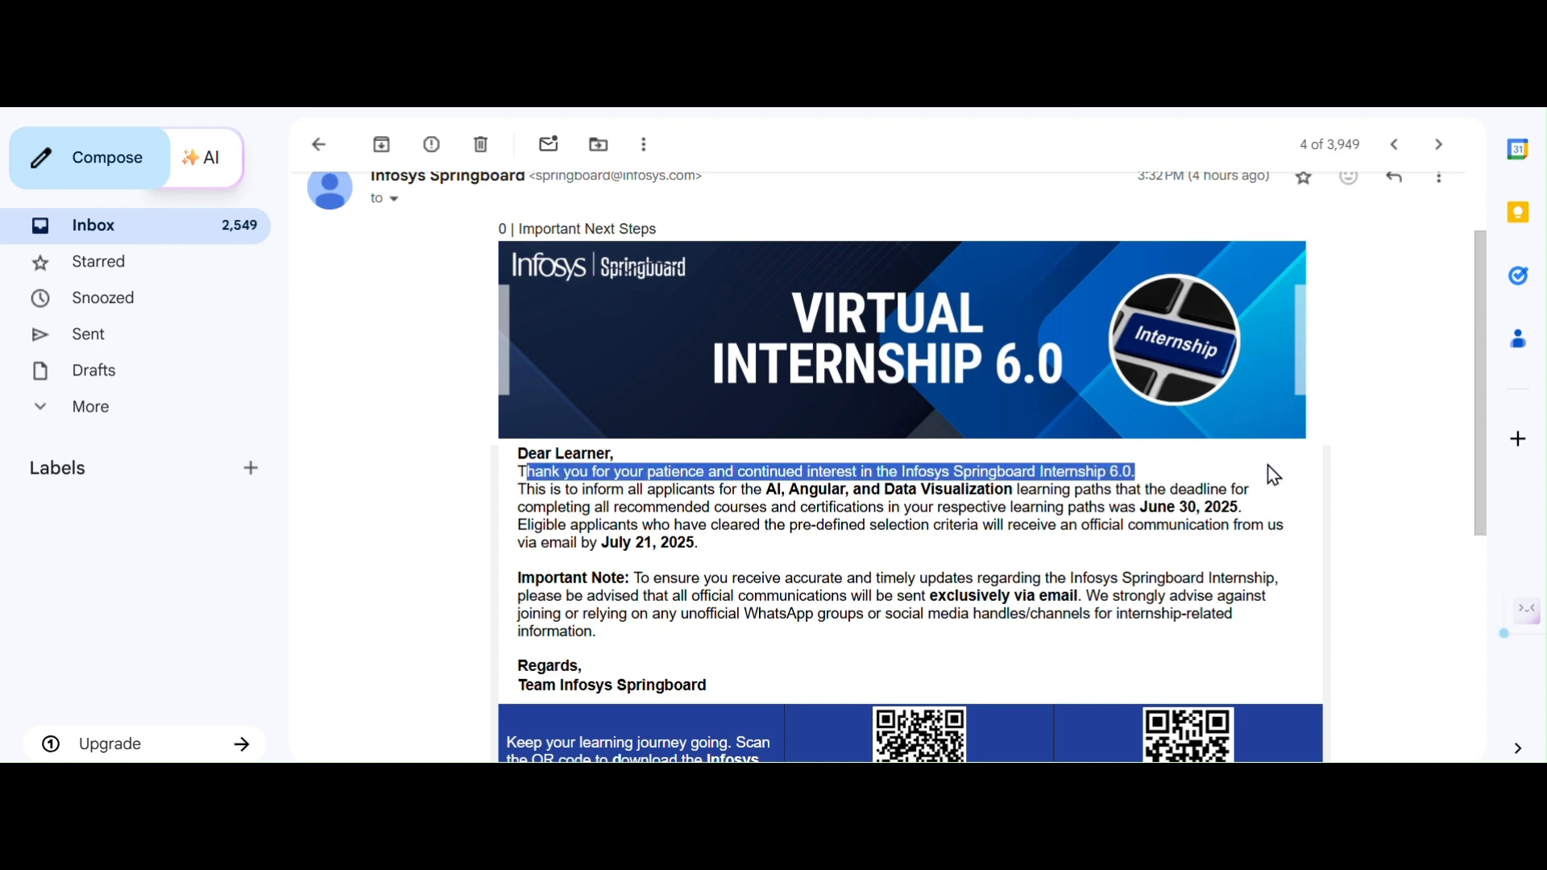
Clear the thank-you highlight and scroll to the eligibility notice ending with July 21, 2025.
click(1113, 525)
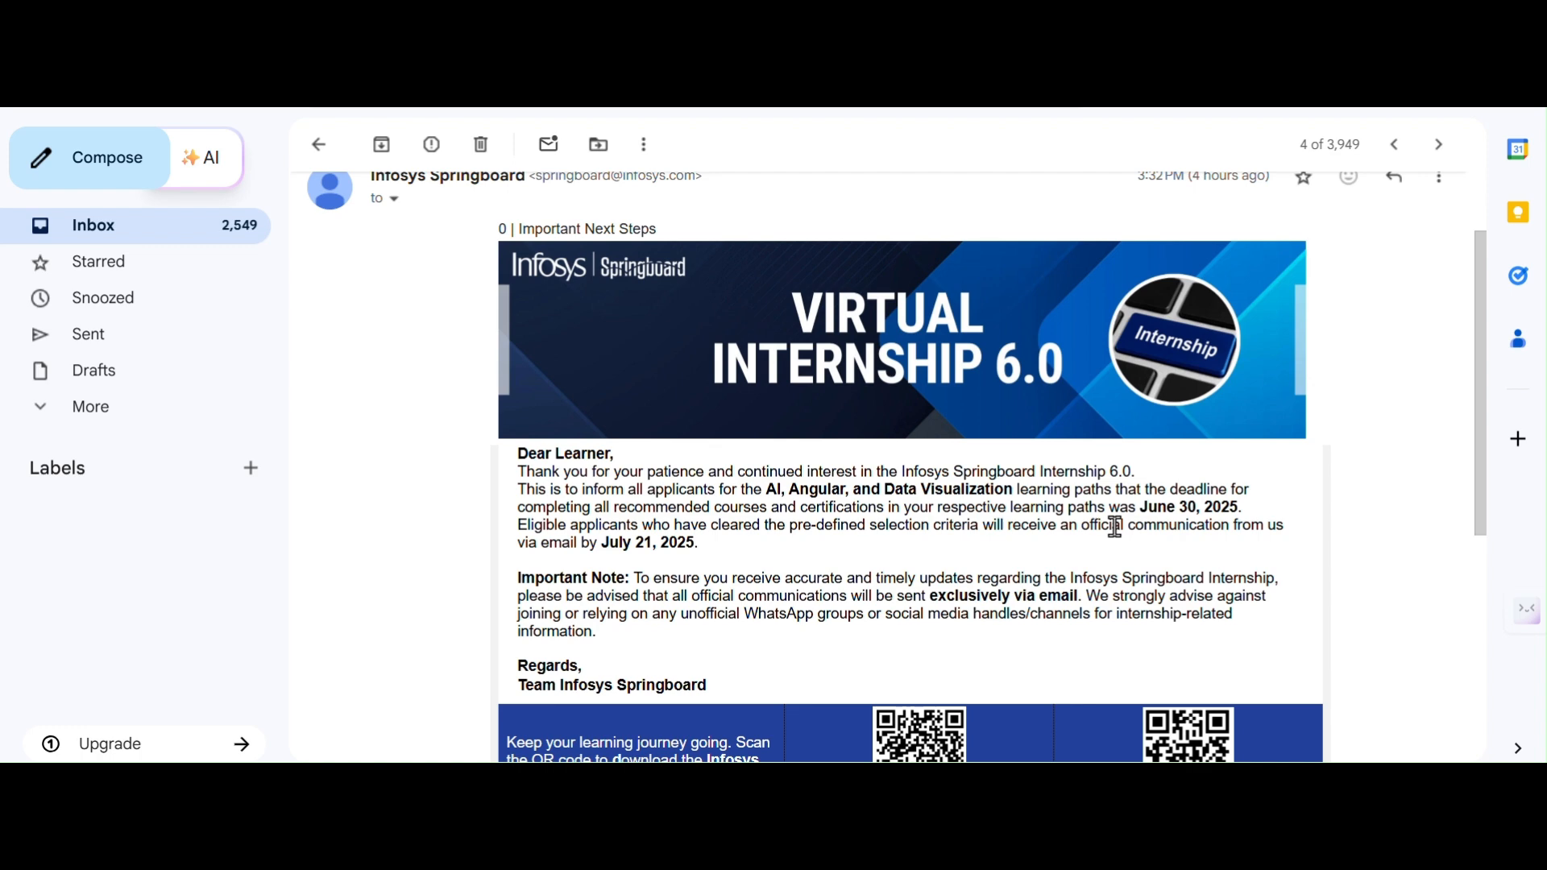
scroll(down, 3)
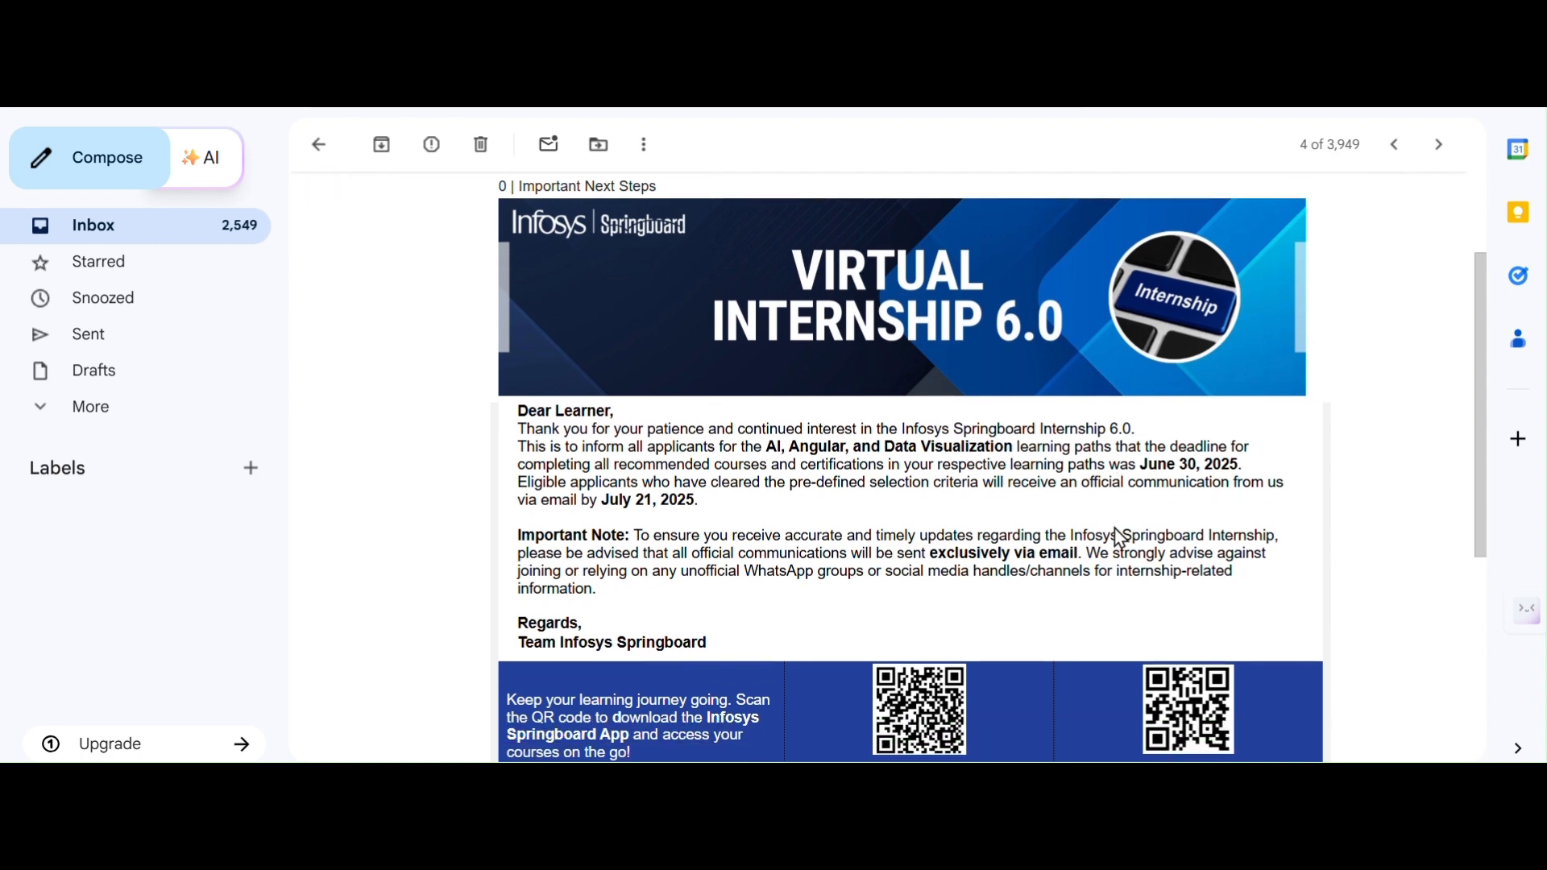
scroll(up, 3)
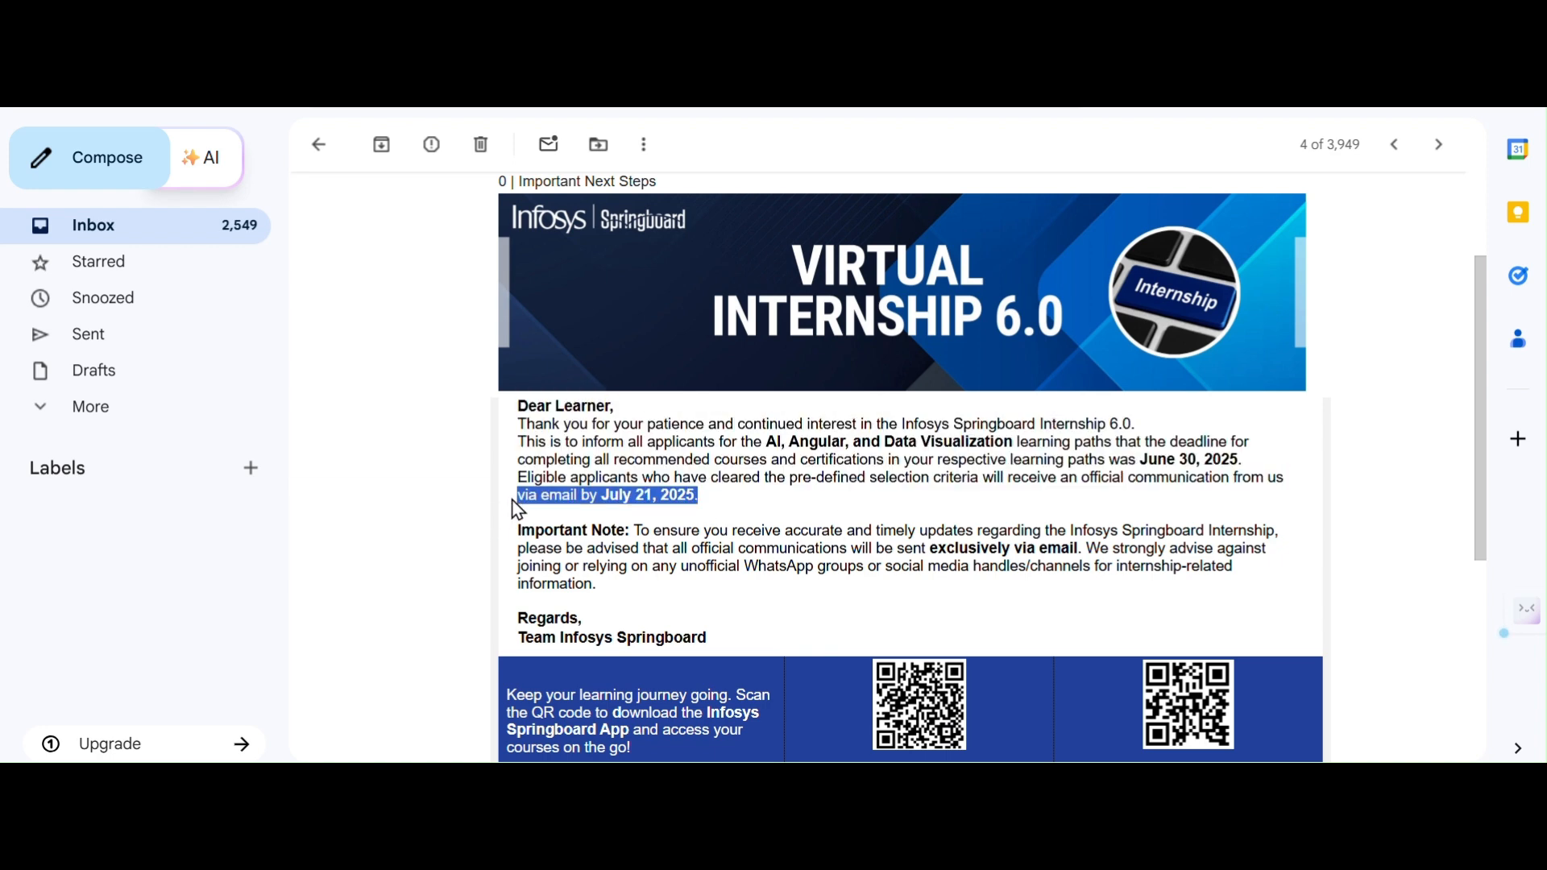
mouse_move(860, 506)
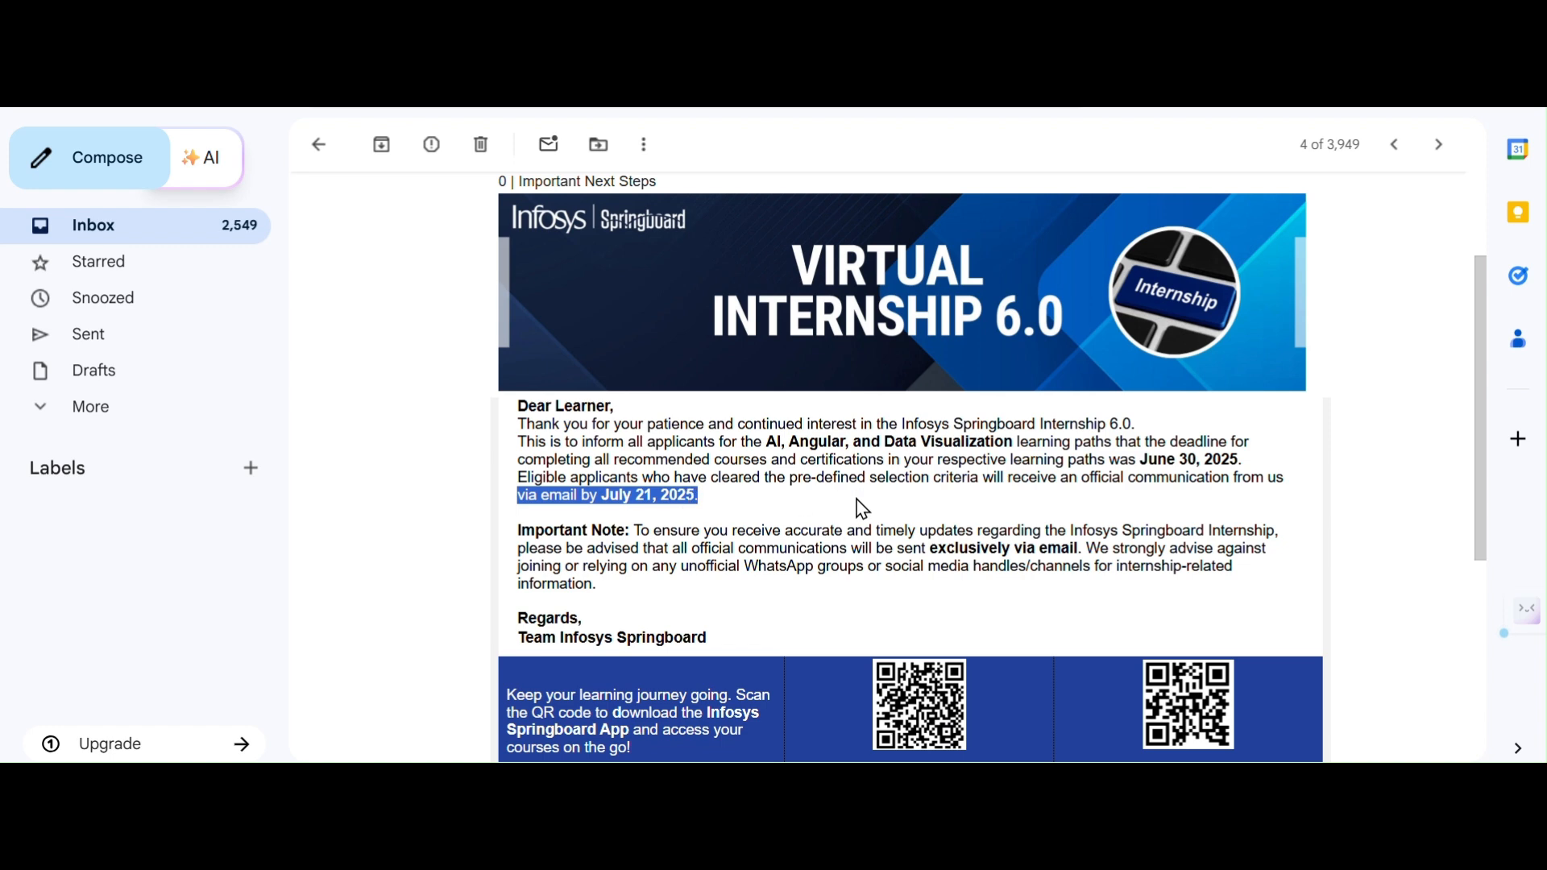
Scroll down to the email footer with QR codes, social links and support contact.
scroll(down, 3)
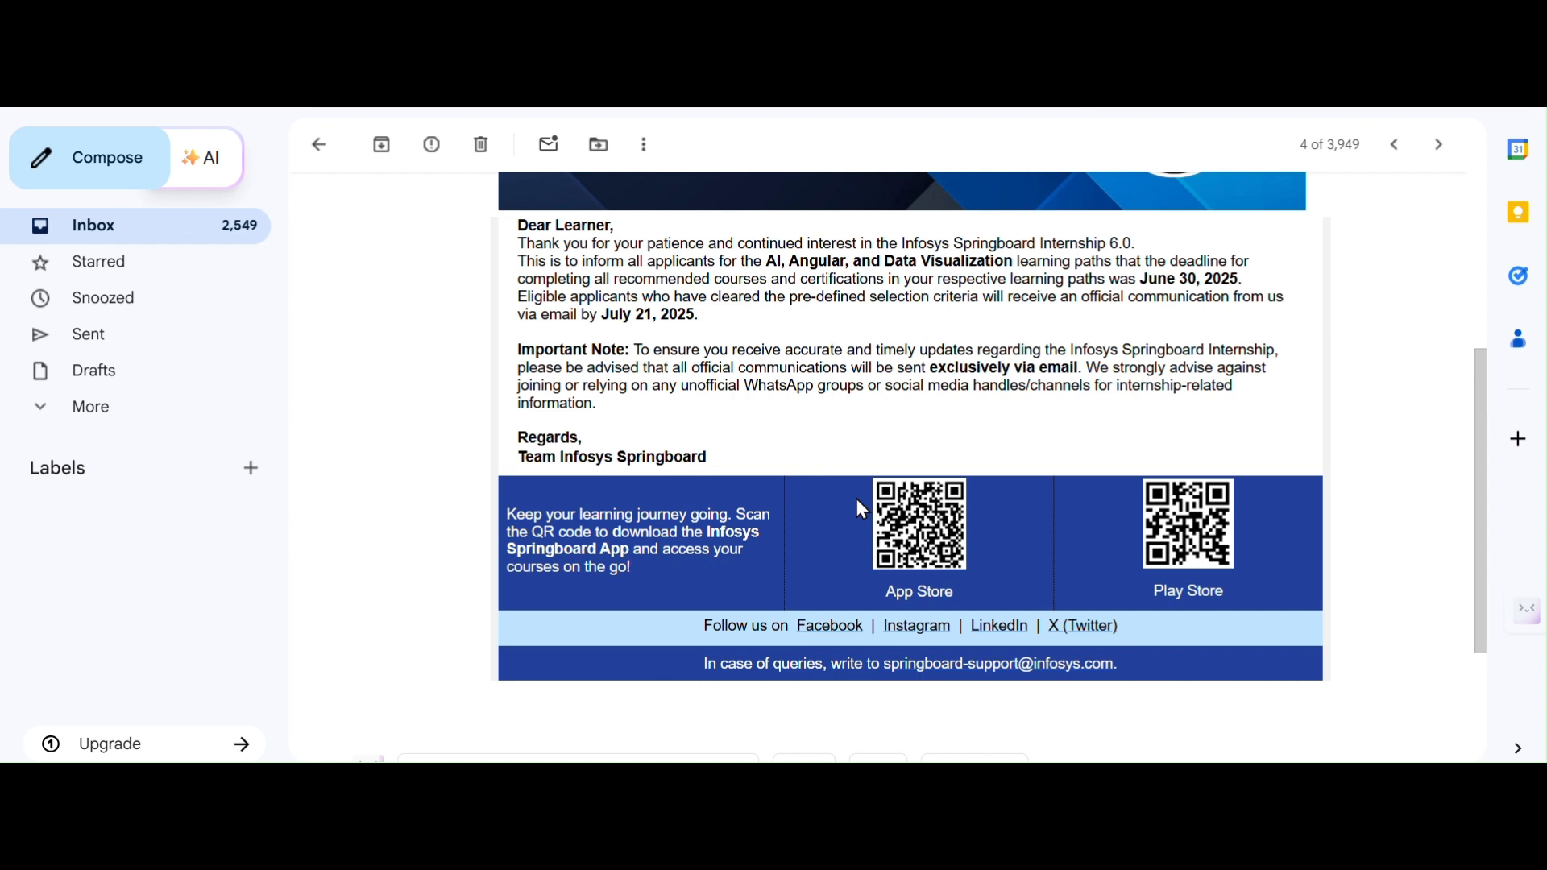
mouse_move(508, 355)
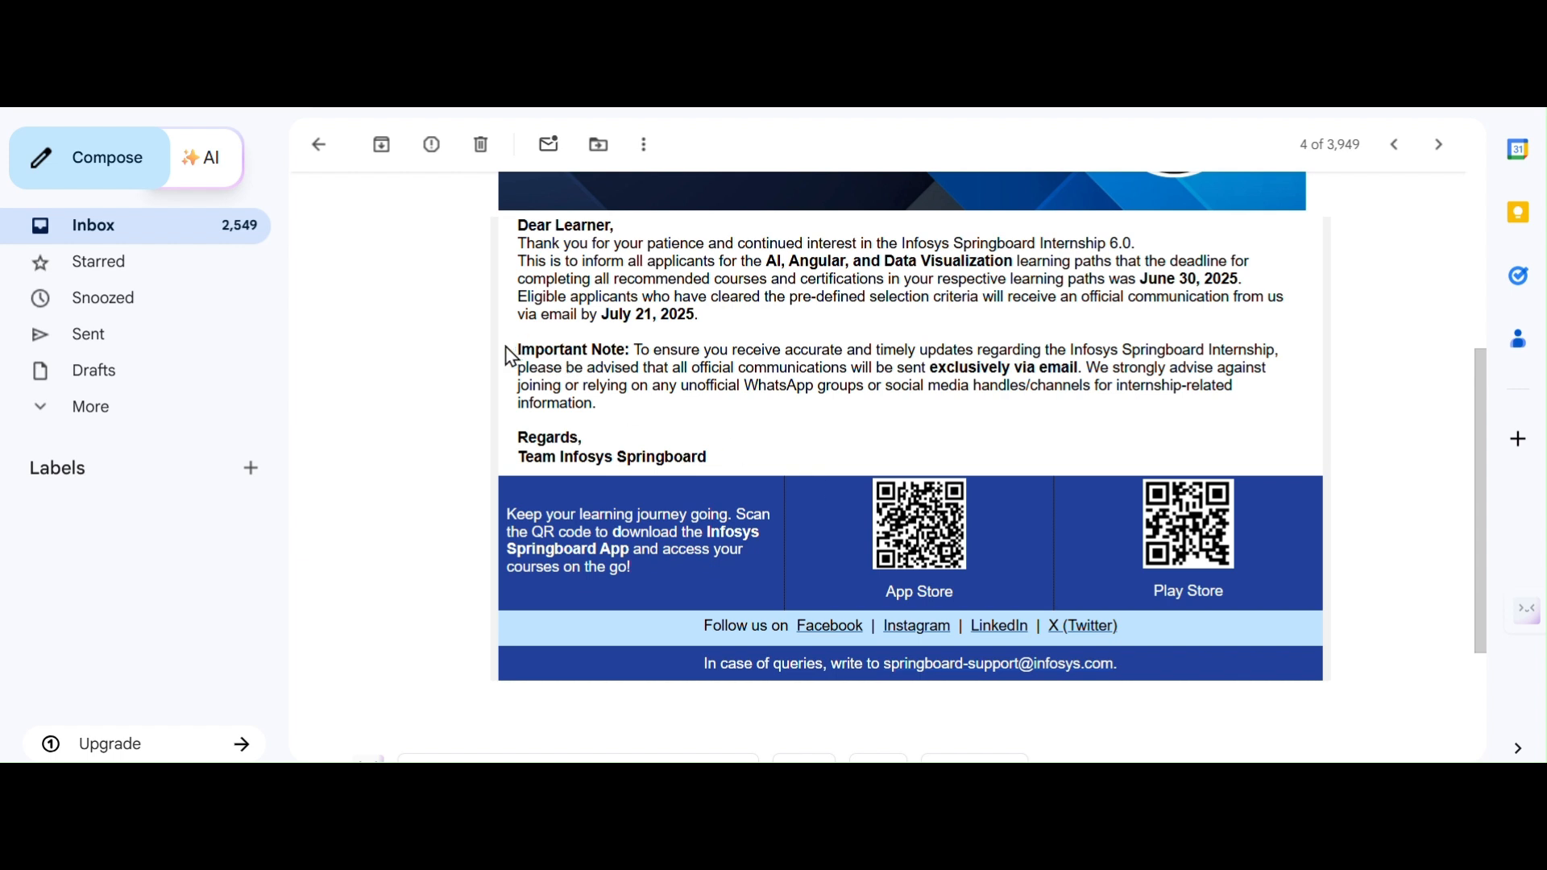
double_click(574, 350)
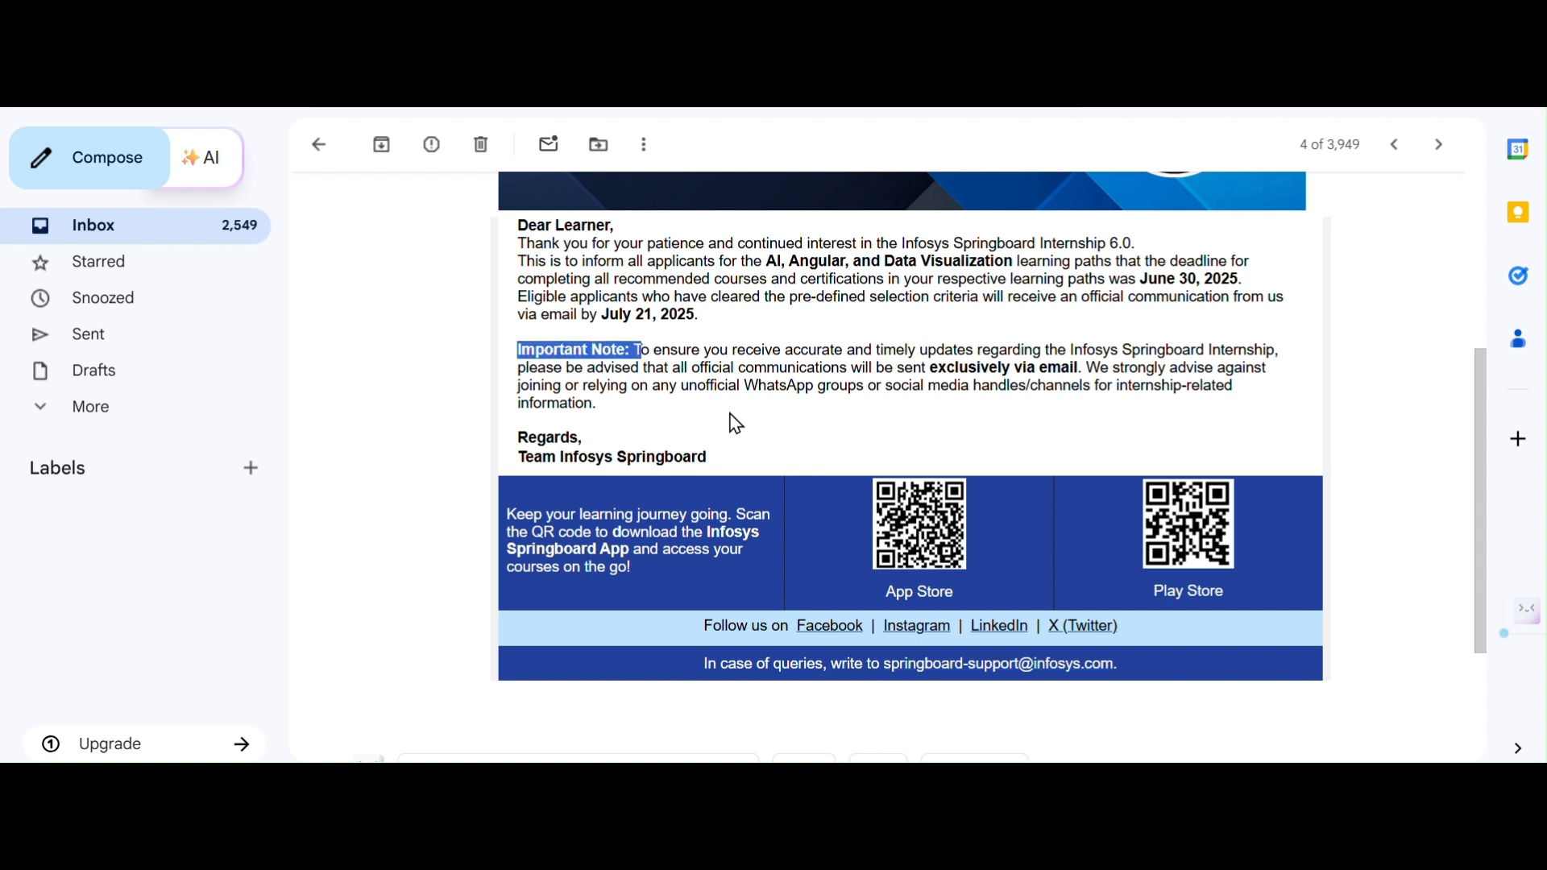
click(735, 422)
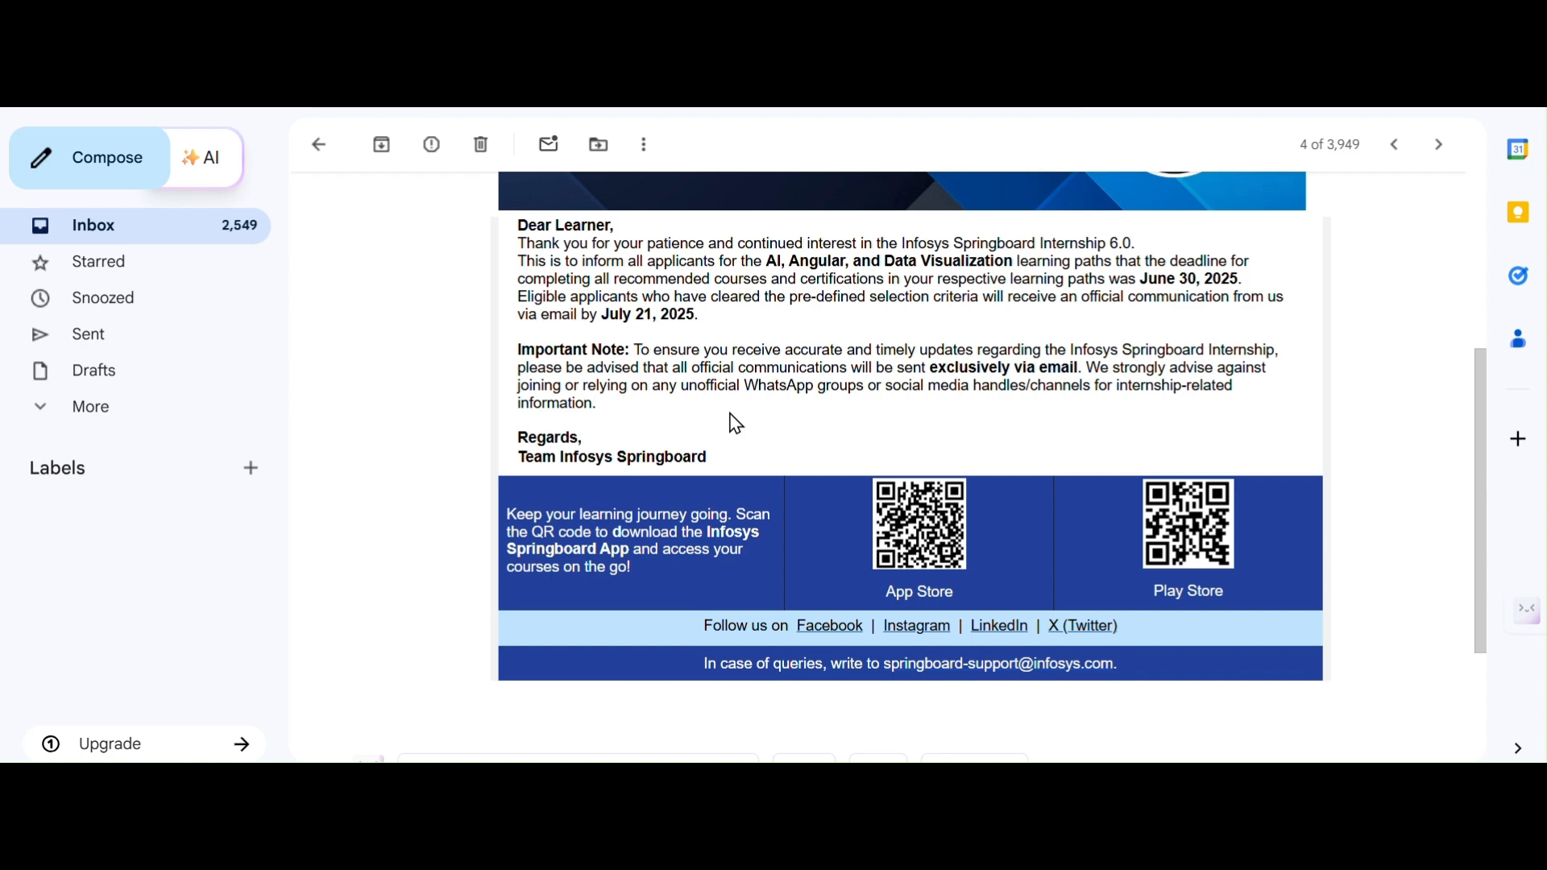
scroll(up, 3)
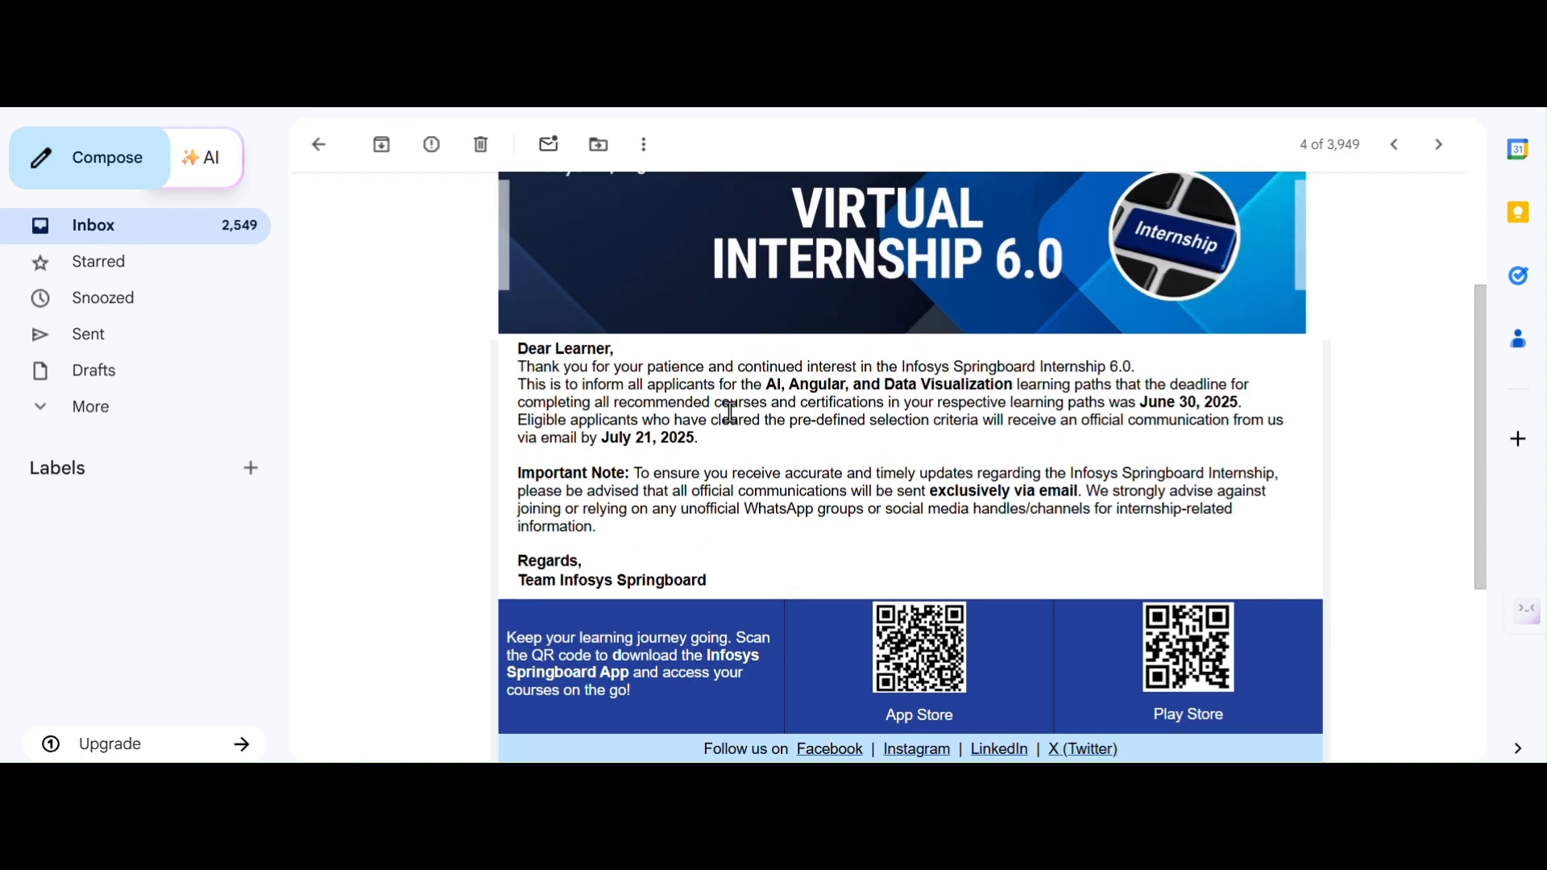